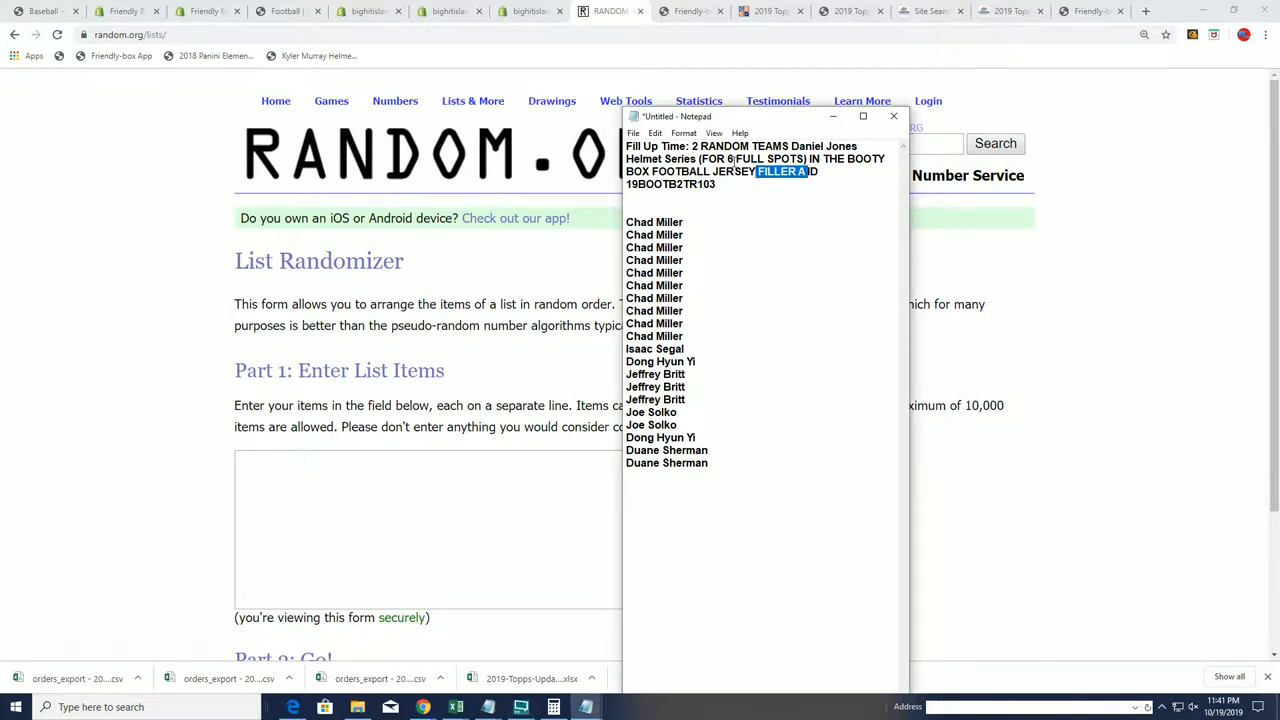
Select the names in the Notepad note to copy into the List Randomizer.
{"action": "double_click", "coordinate": [765, 158]}
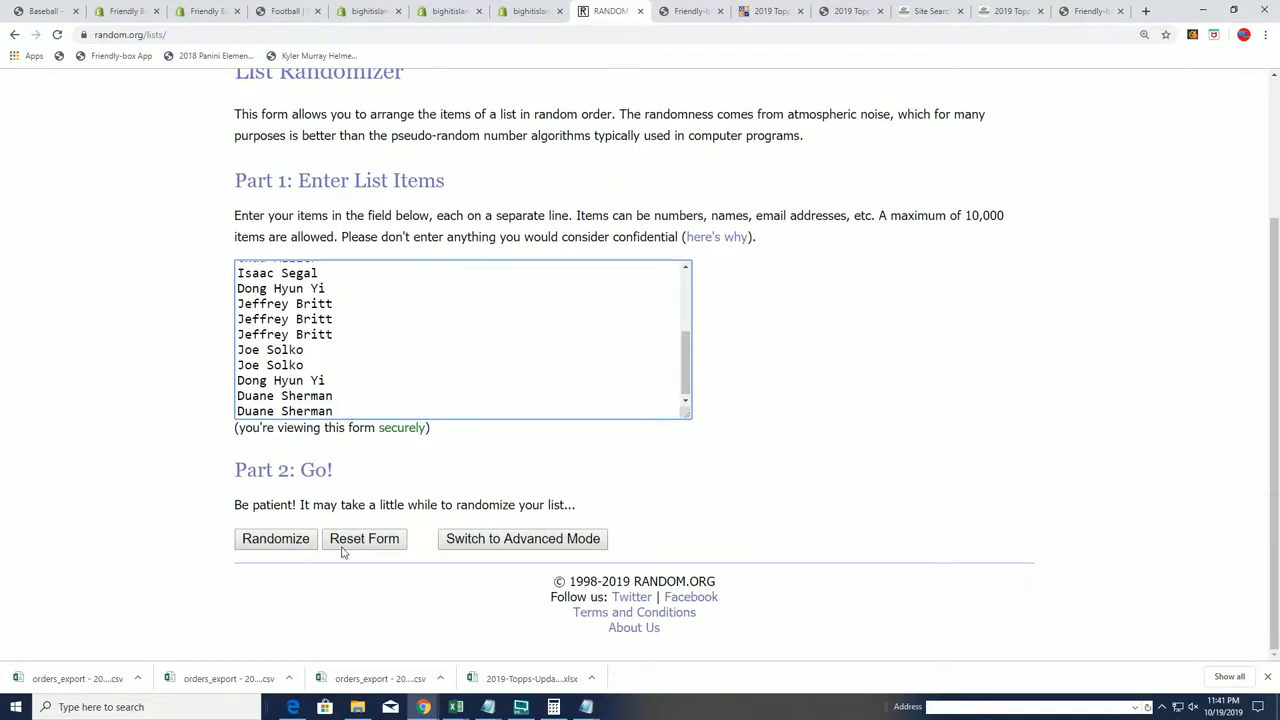
Randomize the 20-name list, then reshuffle it six more times with Again!
{"action": "left_click", "coordinate": [275, 538]}
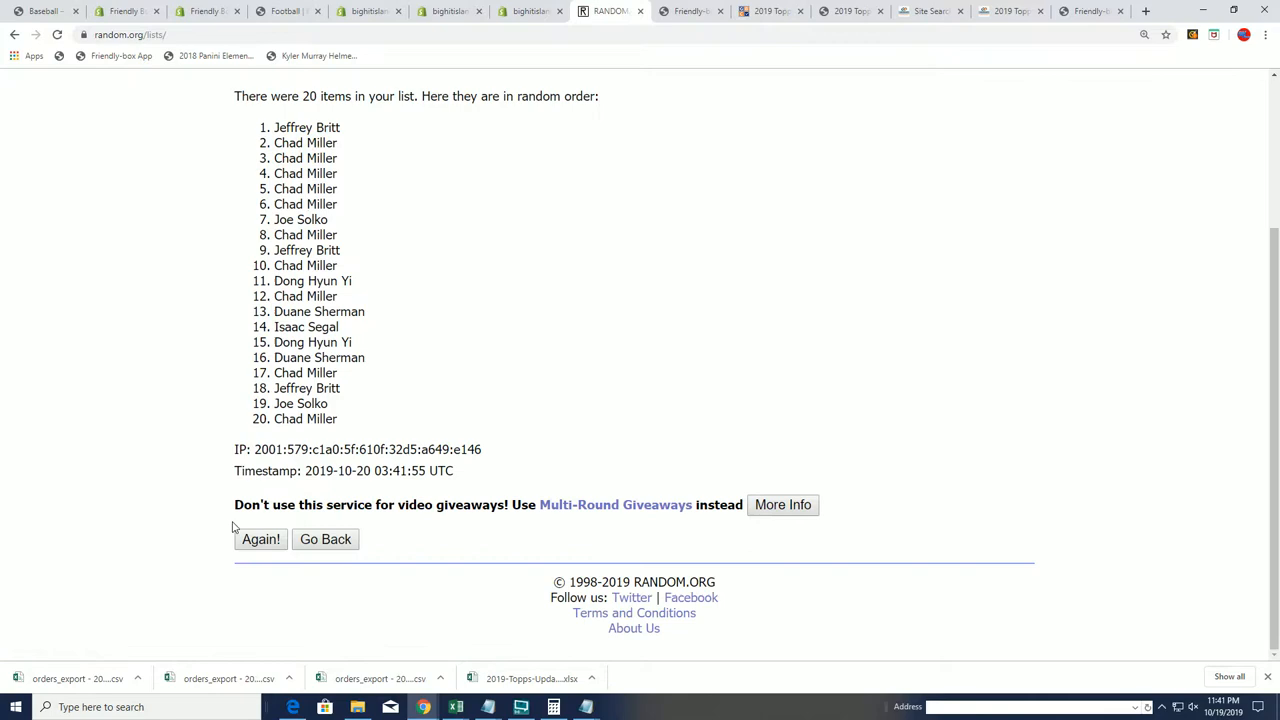
{"action": "left_click", "coordinate": [260, 539]}
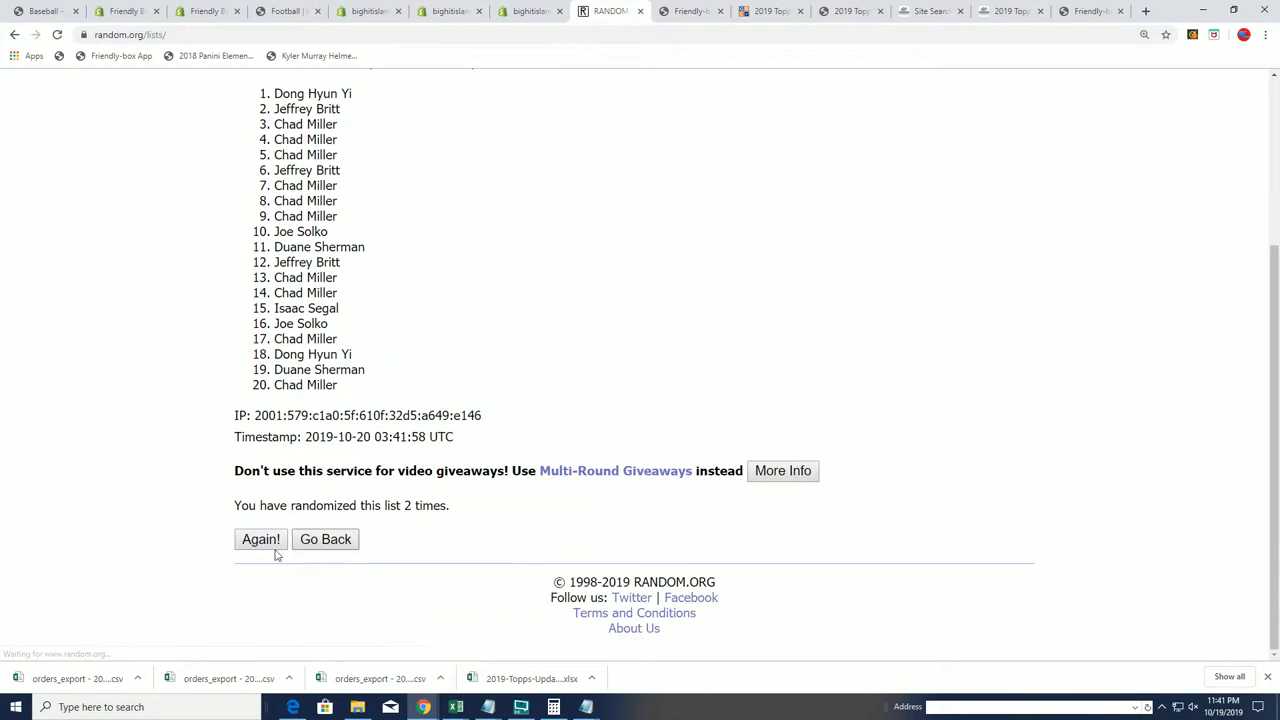
{"action": "left_click", "coordinate": [260, 539]}
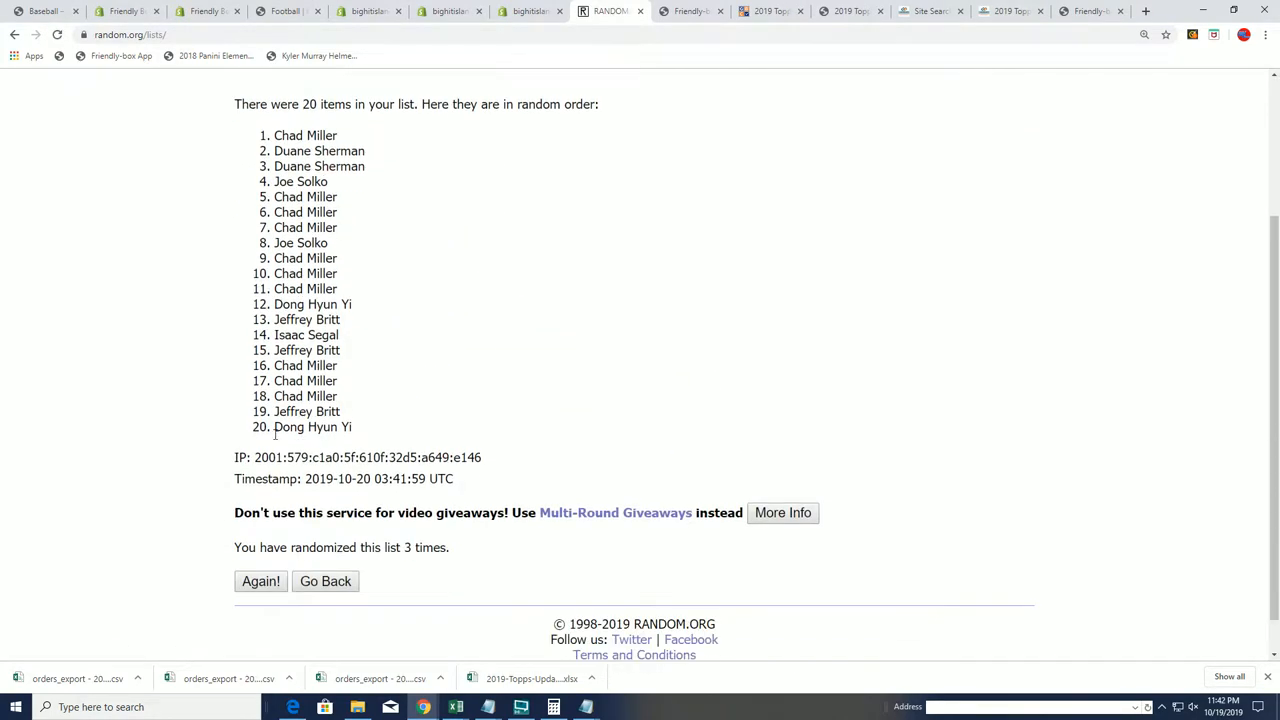
{"action": "left_click", "coordinate": [260, 581]}
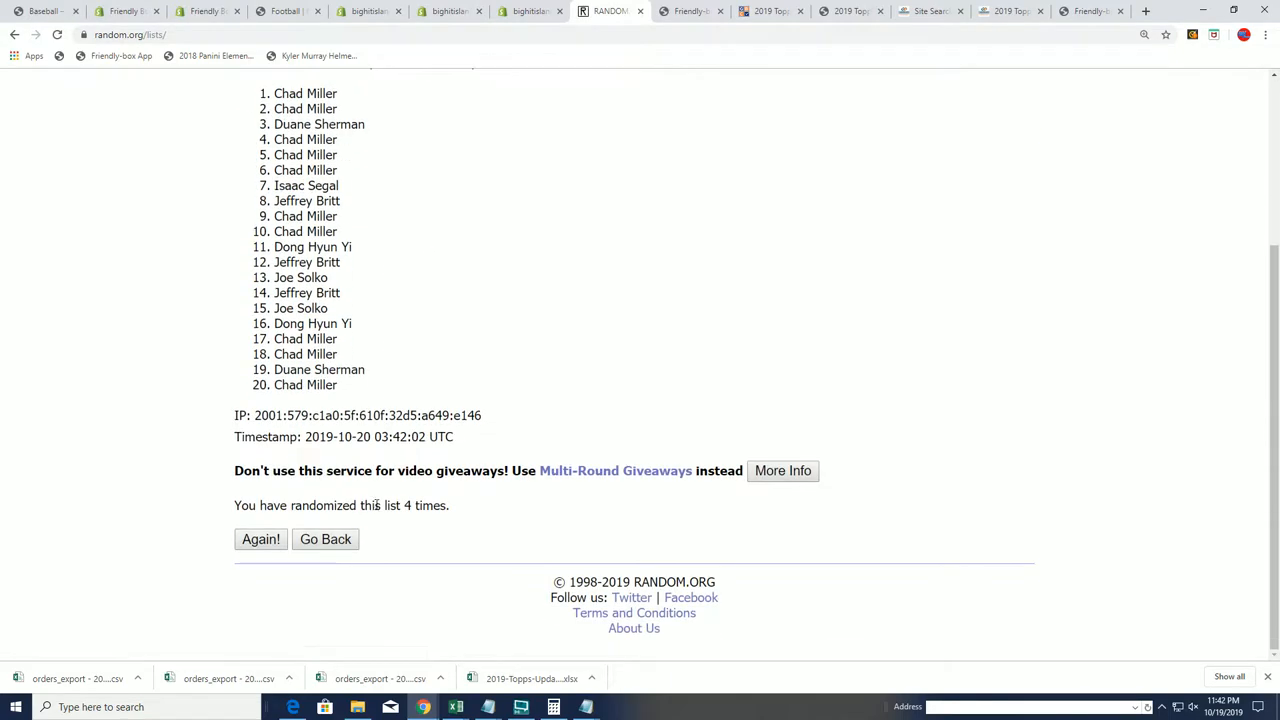
{"action": "left_click", "coordinate": [260, 539]}
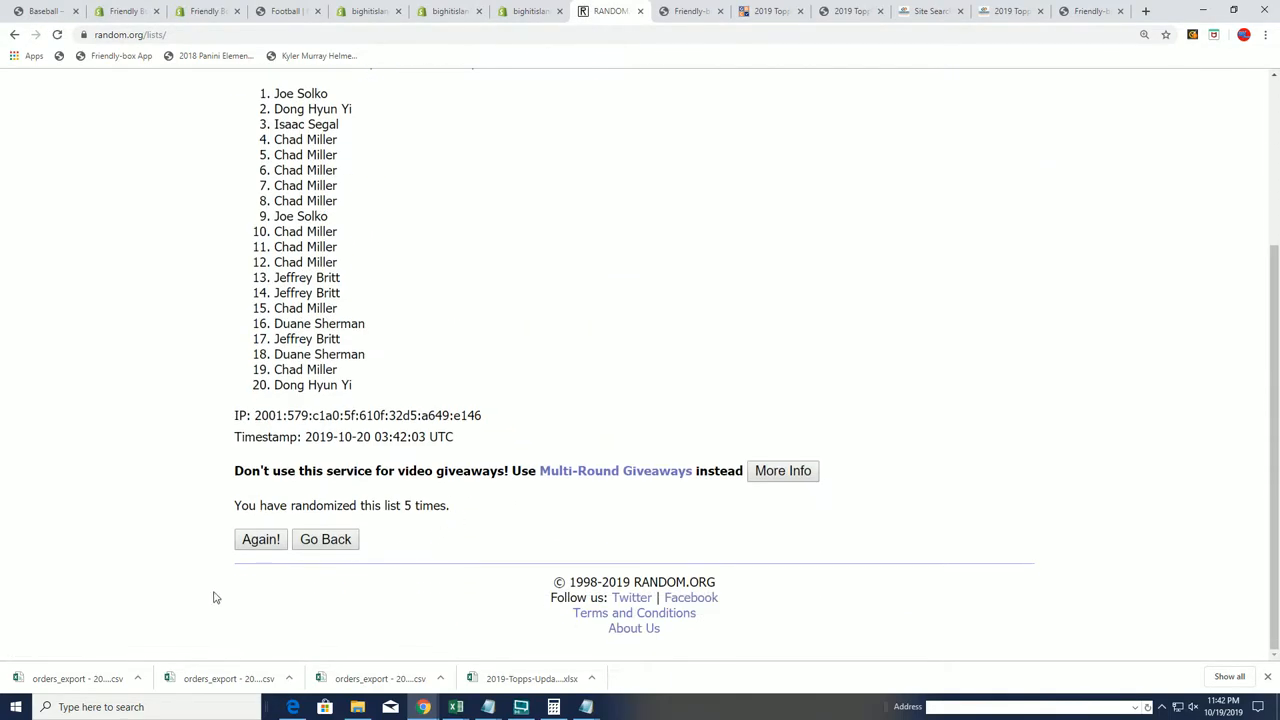
{"action": "left_click", "coordinate": [260, 539]}
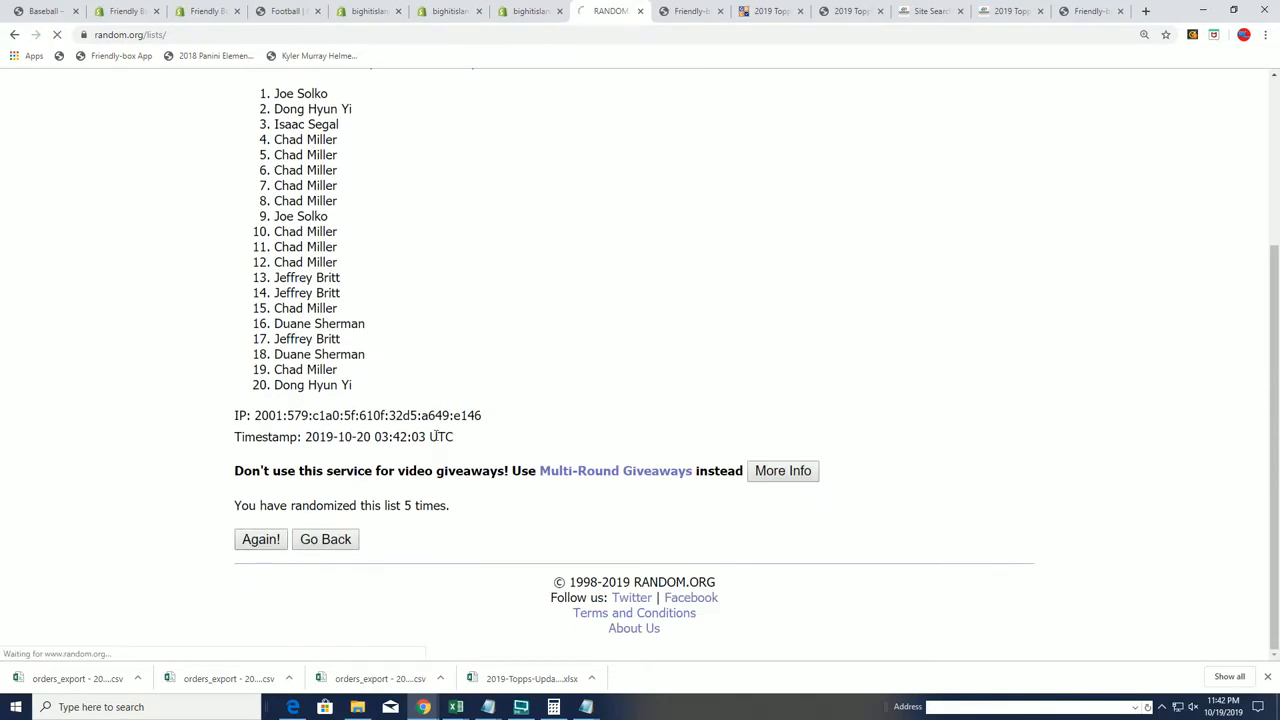
{"action": "left_click", "coordinate": [260, 539]}
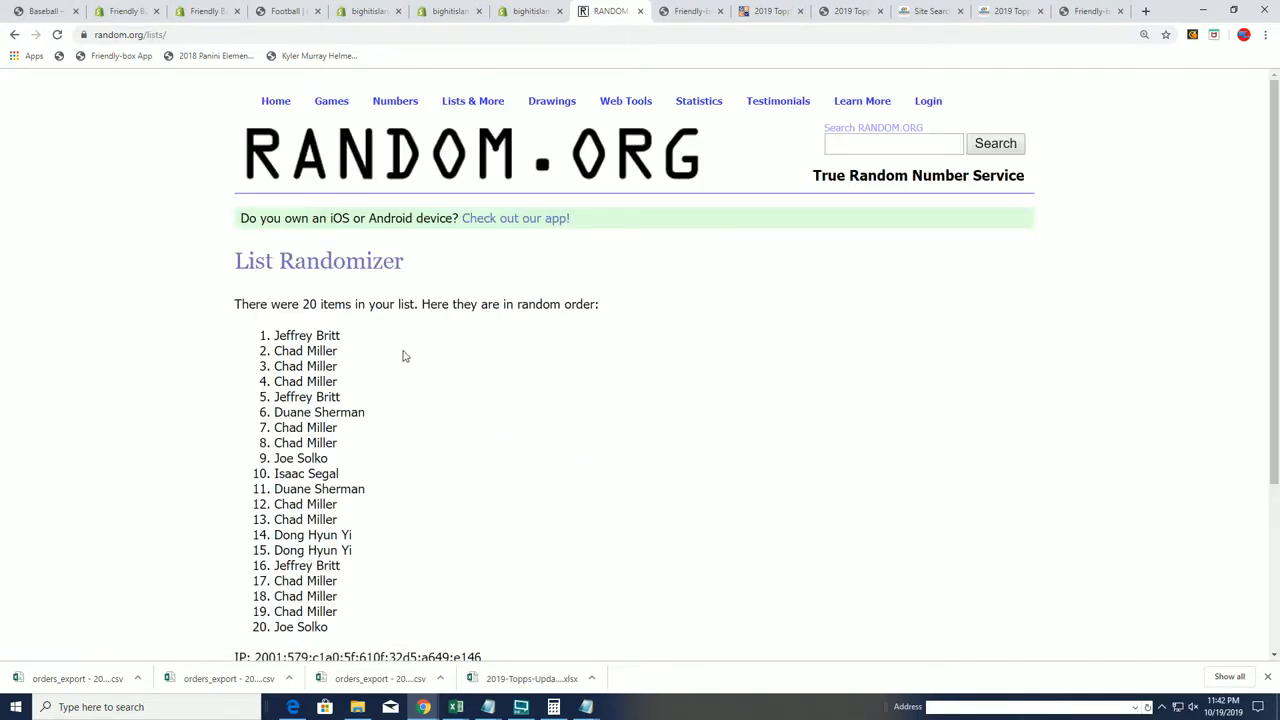
Highlight result entries 1–6 and bring up the Copy context menu.
{"action": "left_click_drag", "start_coordinate": [274, 335], "coordinate": [367, 427]}
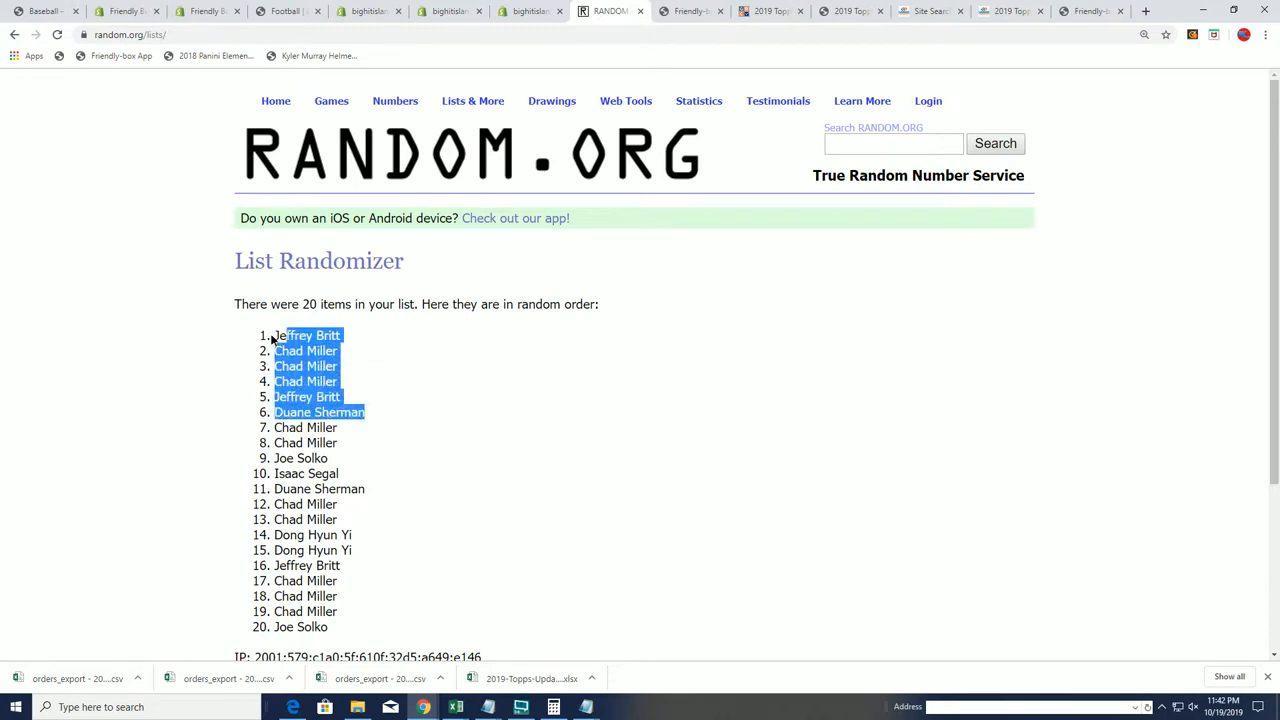
{"action": "right_click", "coordinate": [300, 335]}
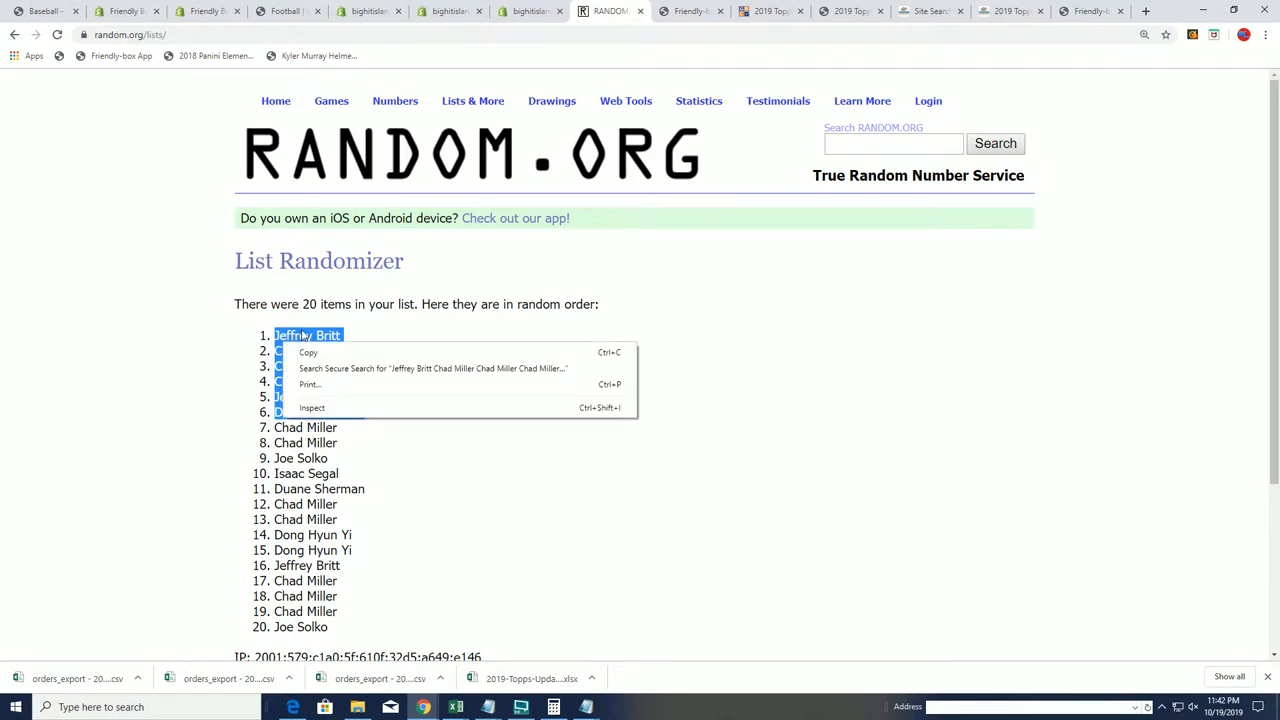